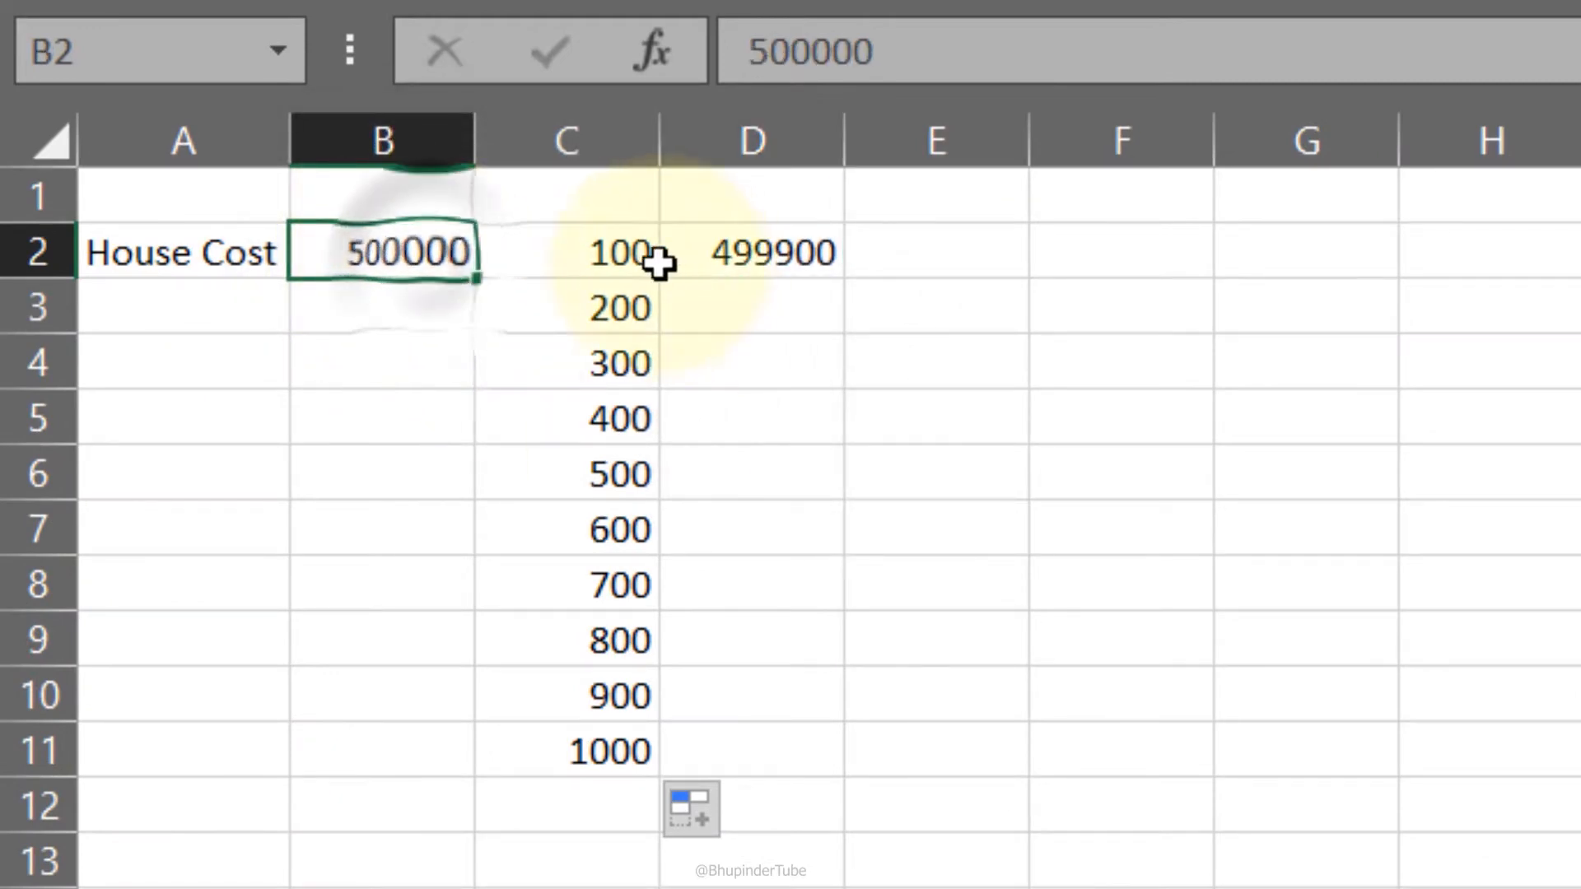
Step: Inspect the amount in C2, the house cost in B2 and the =B2-C2 result in D2
left_click(564, 252)
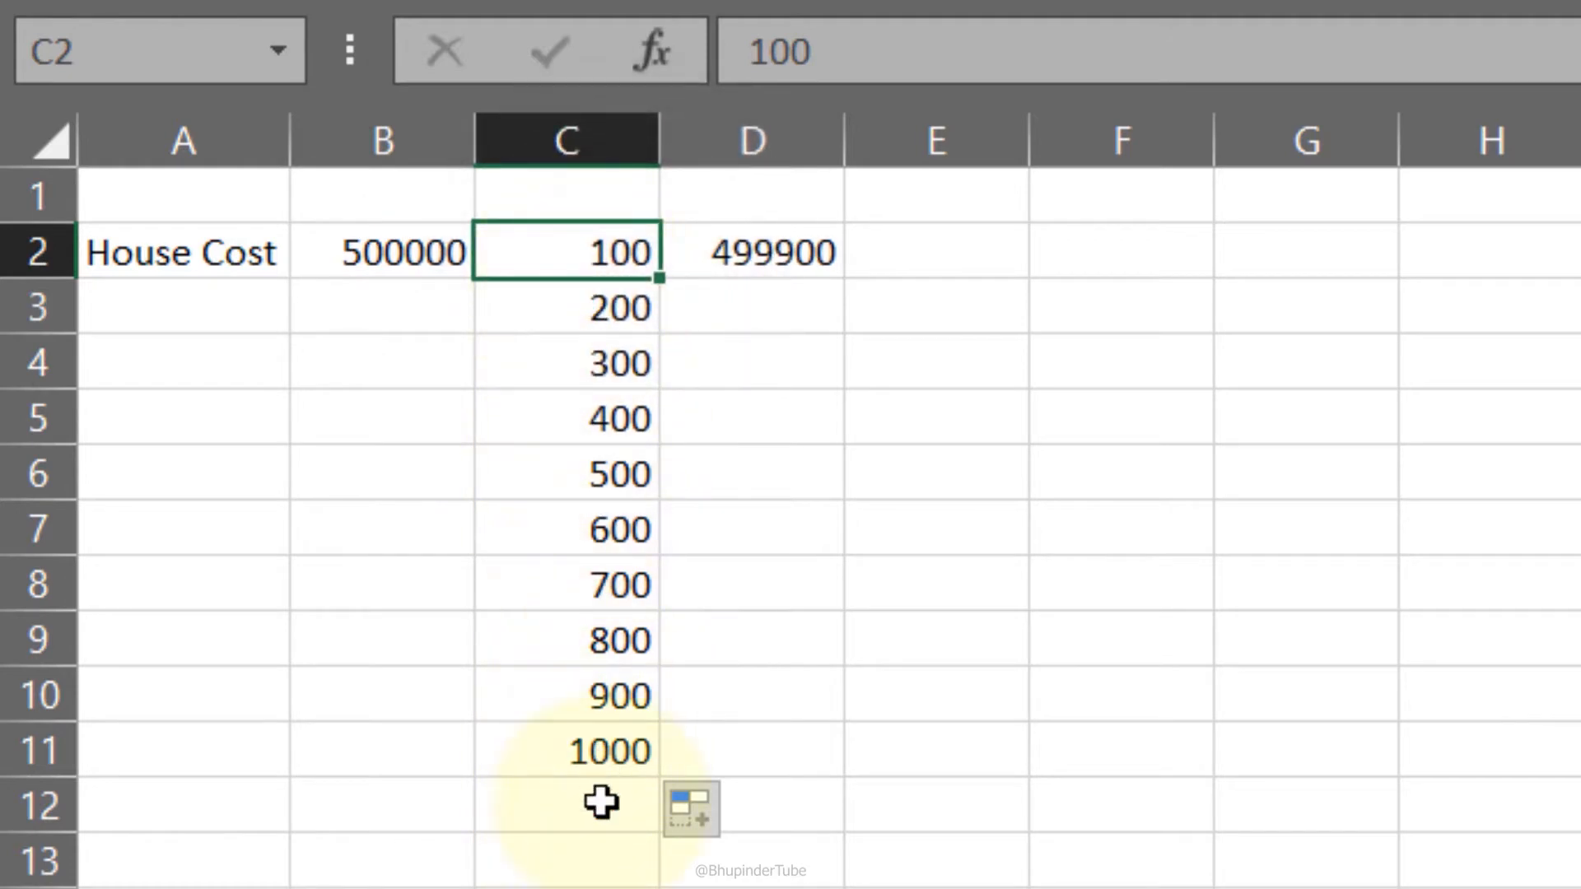
mouse_move(421, 254)
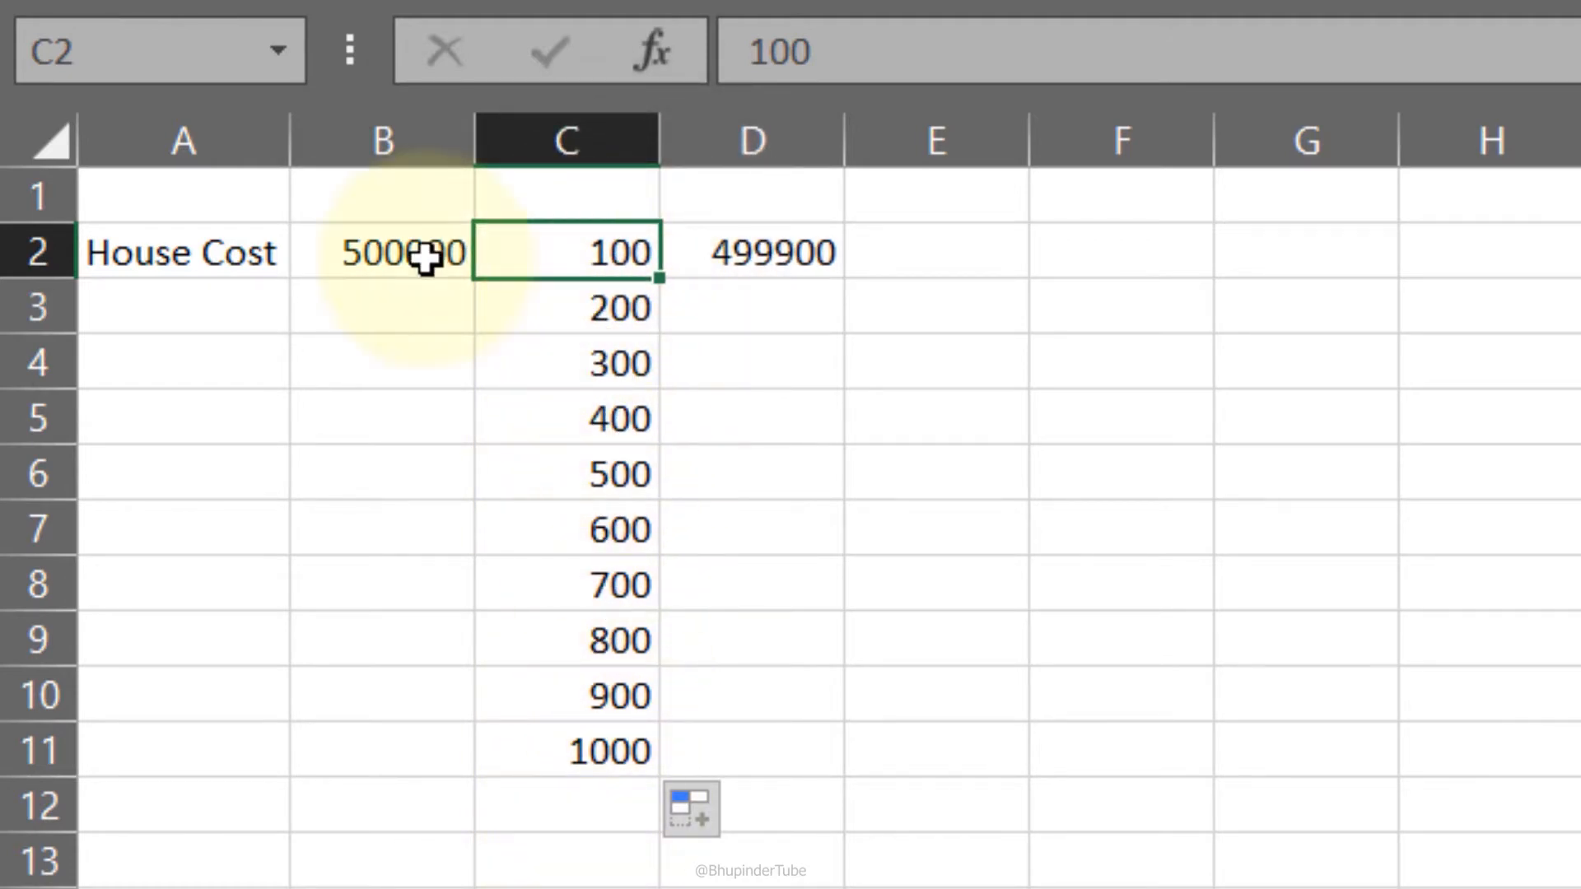
left_click(751, 252)
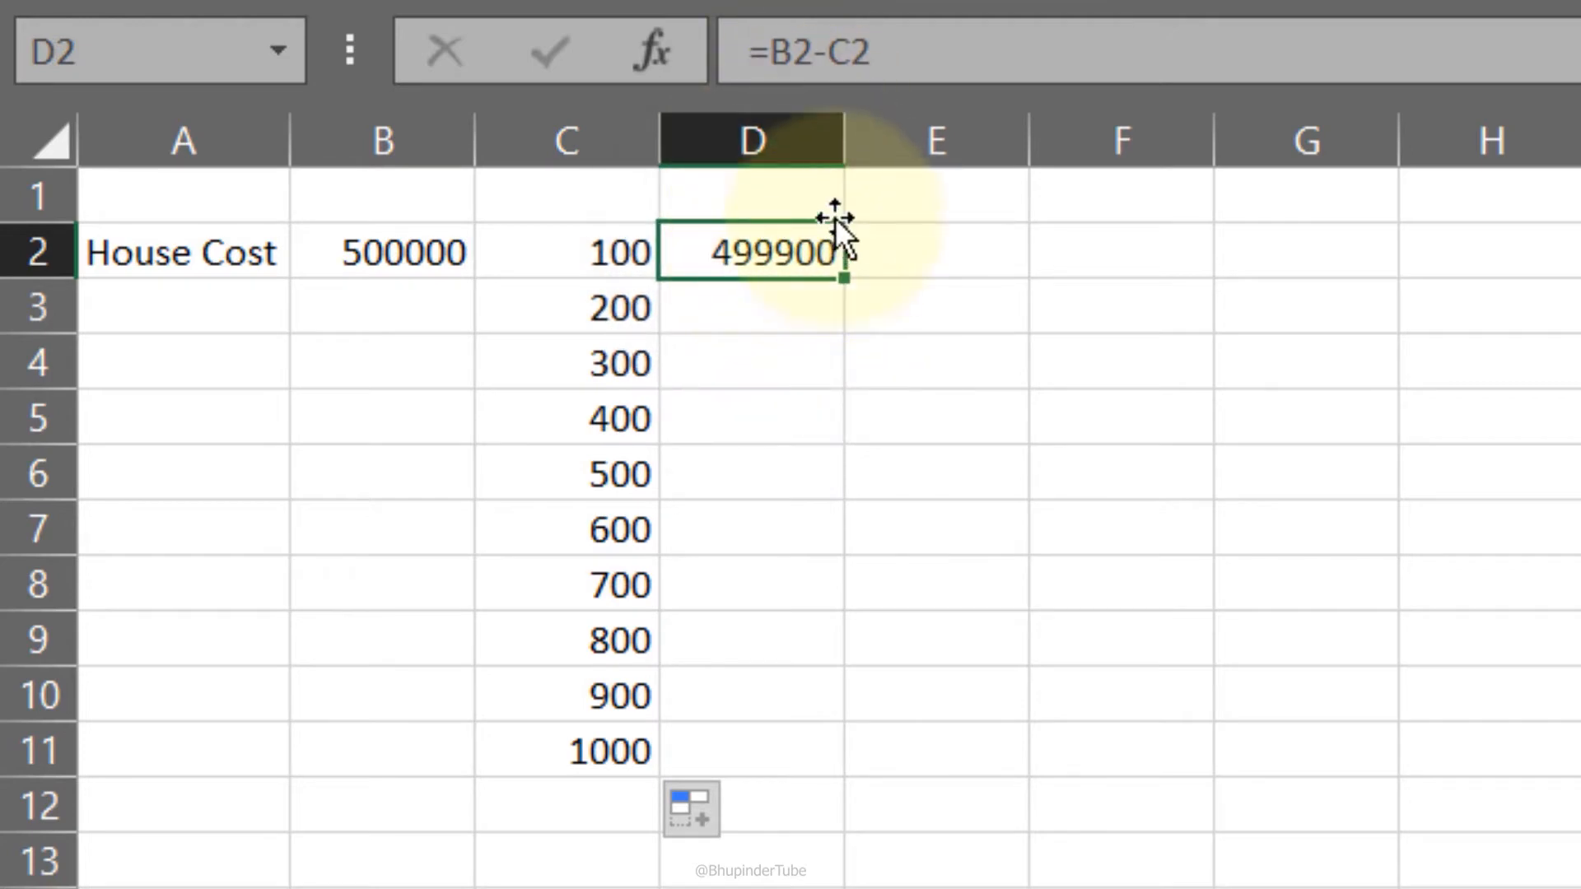
left_click(566, 252)
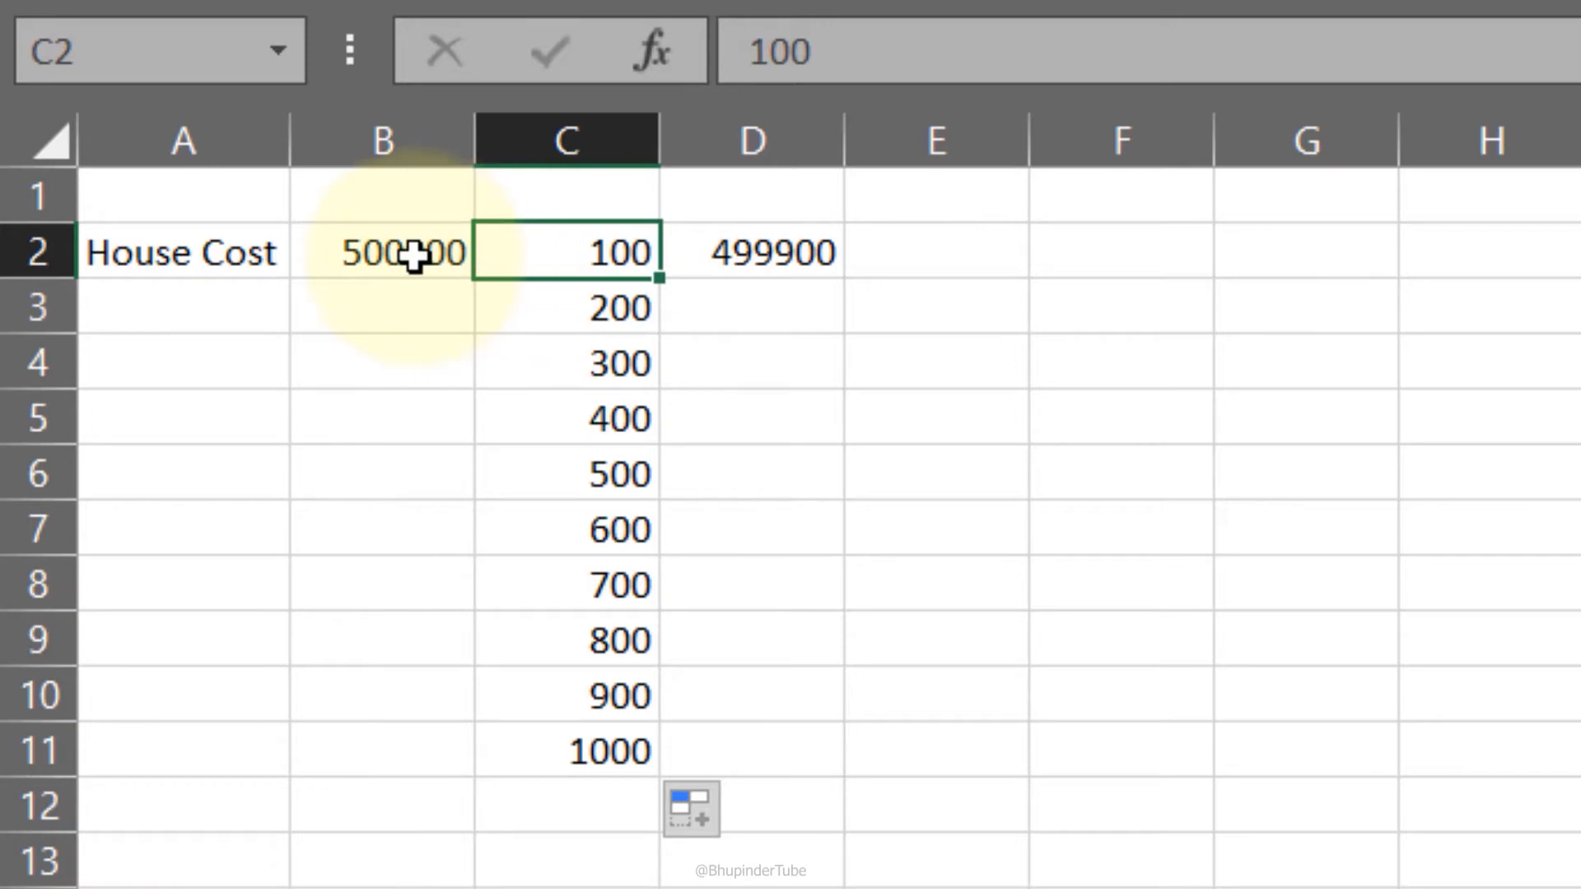
left_click(751, 252)
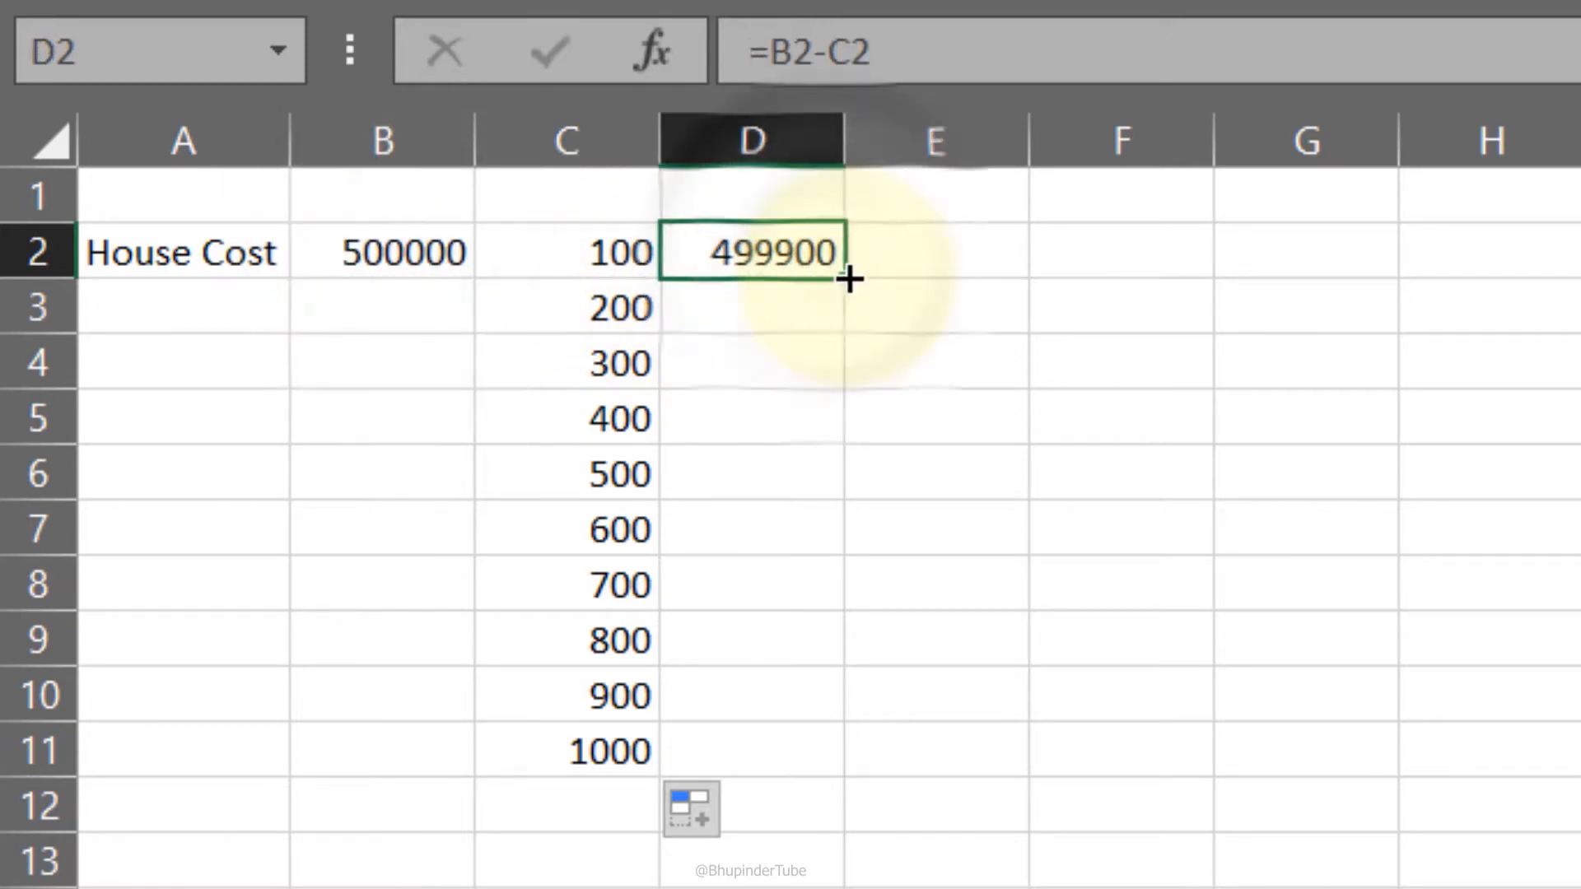
Step: Fill D2 down to D11 and reveal the relative formulas =B3-C3 onward giving 499800 to 499000
left_click_drag(849, 278, 850, 751)
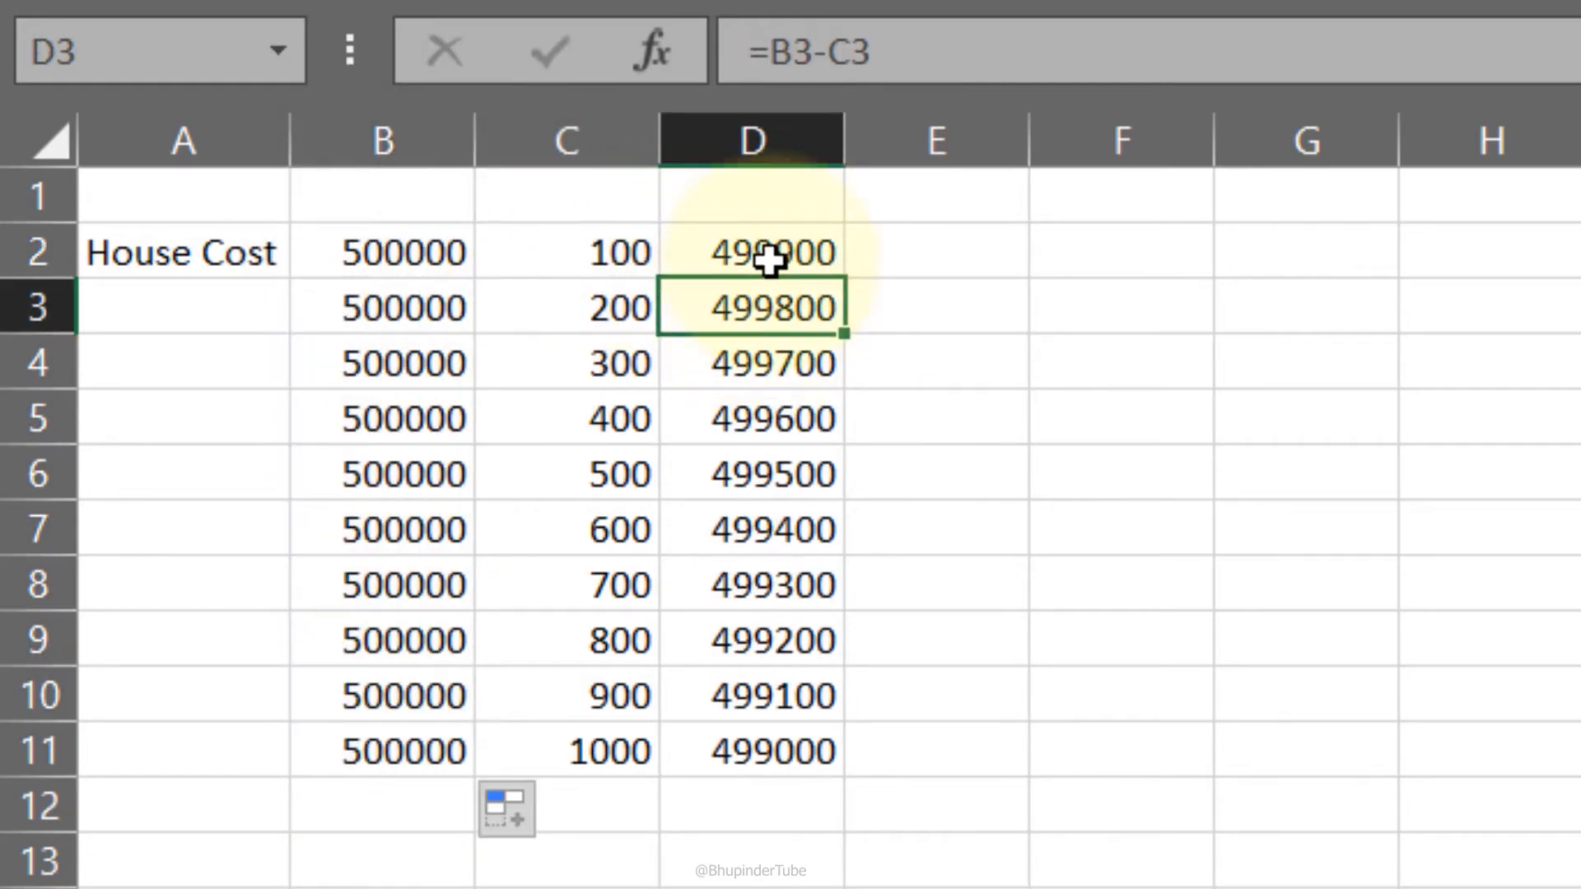
left_click(565, 474)
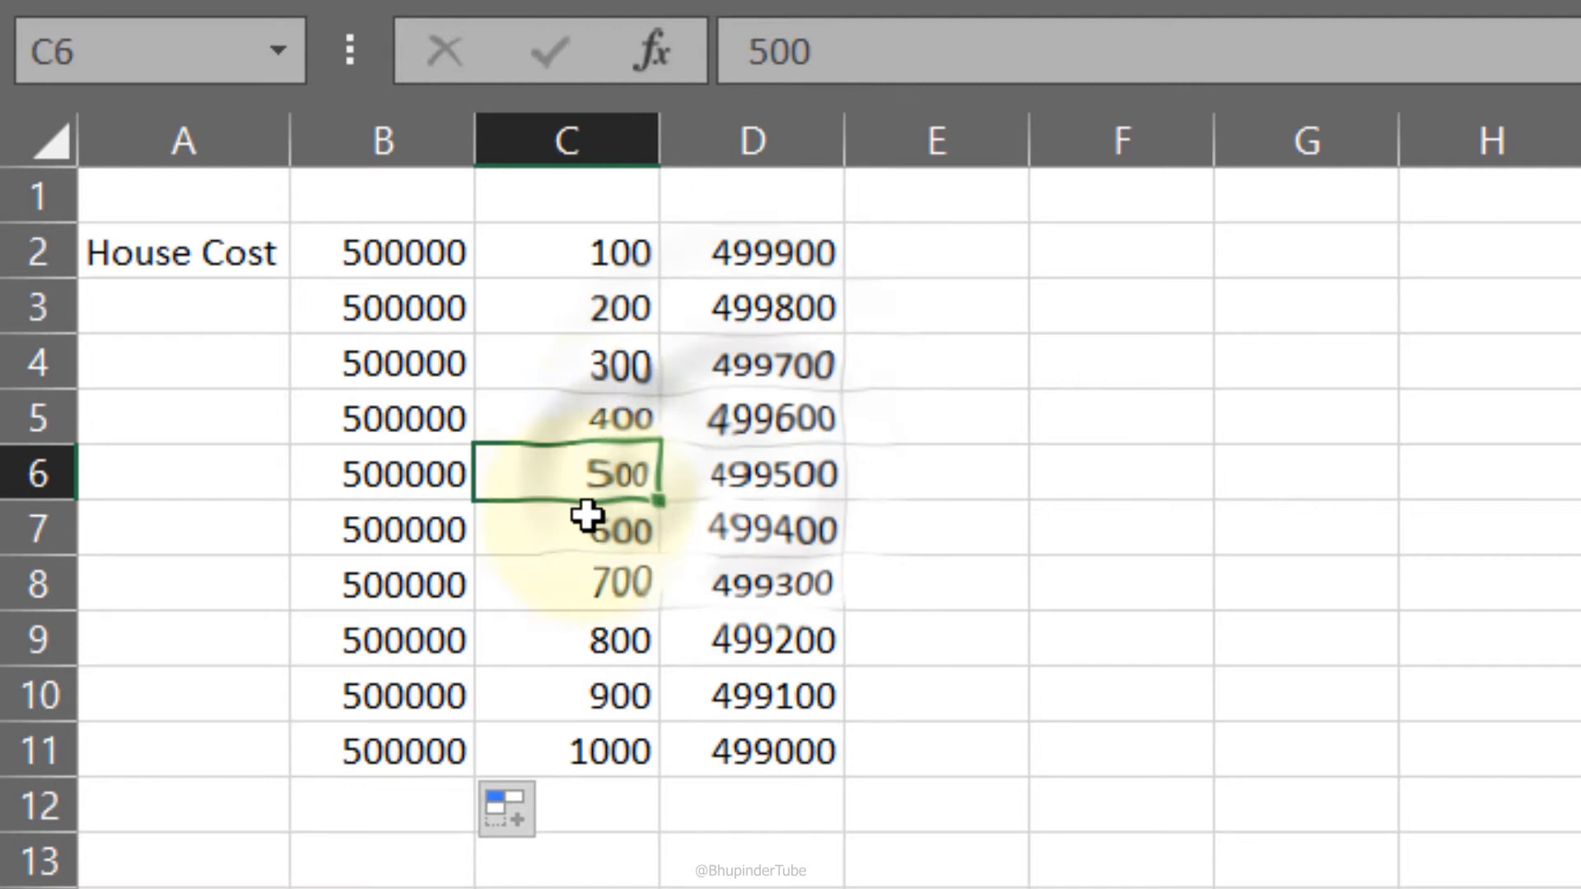
left_click(381, 475)
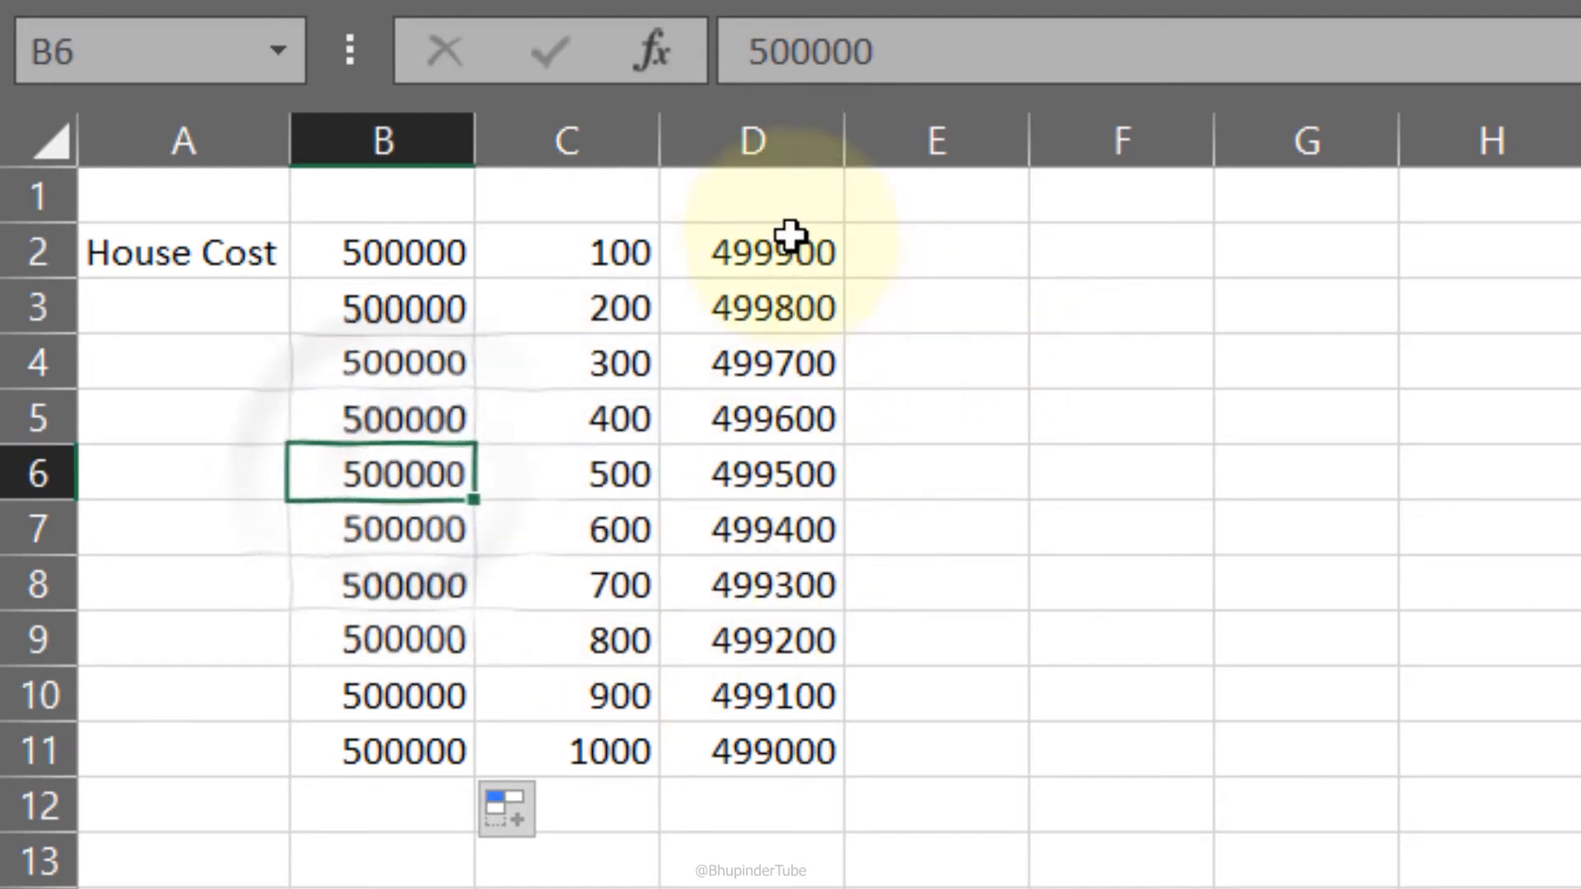
left_click(751, 252)
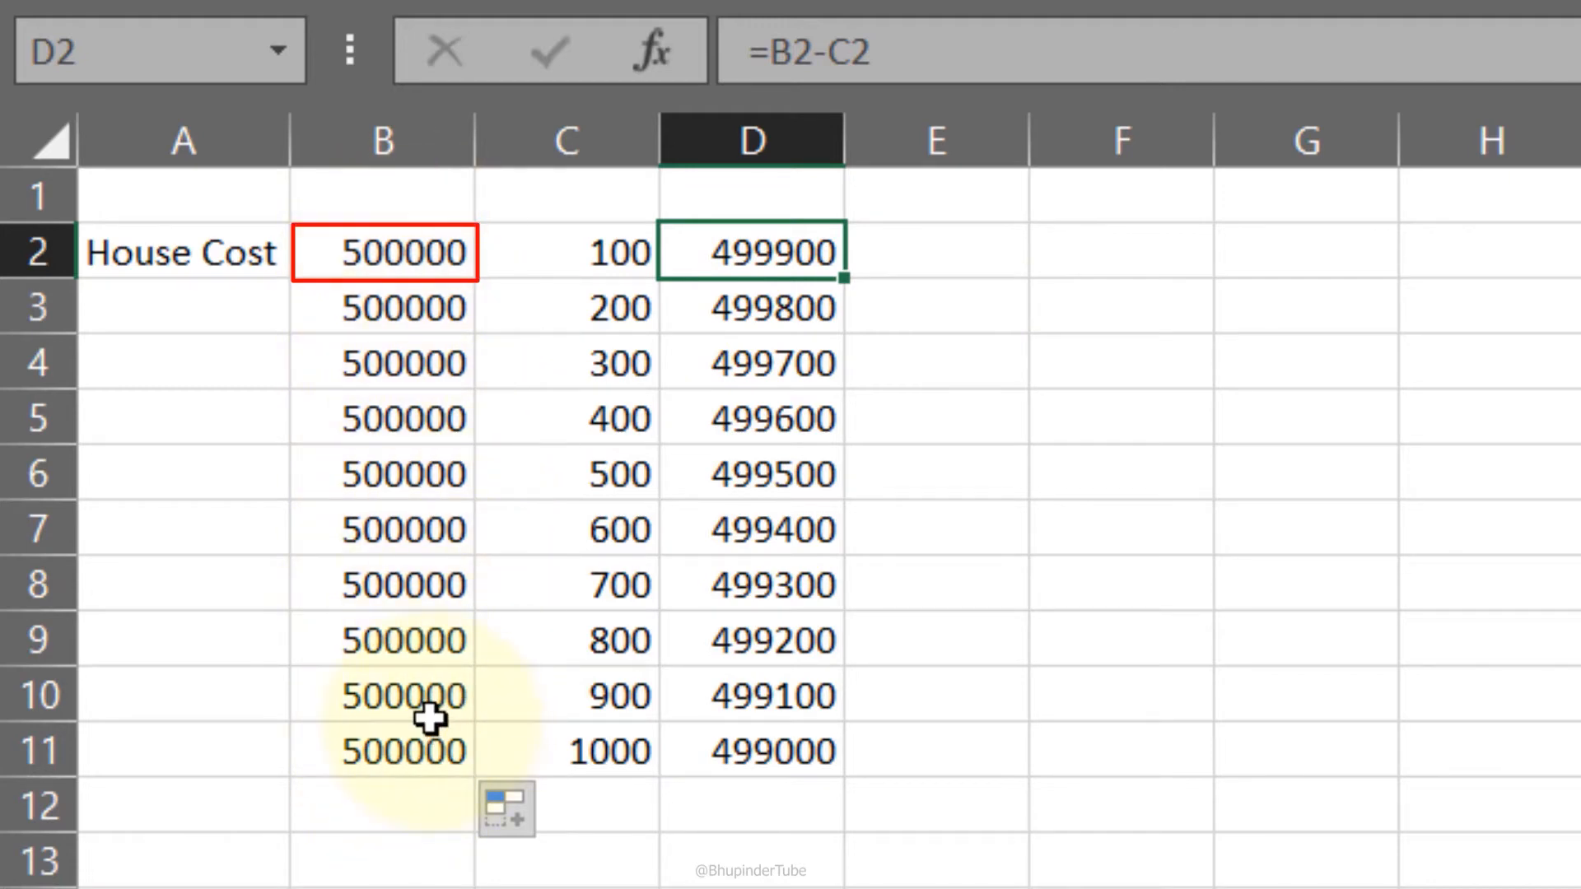
double_click(751, 308)
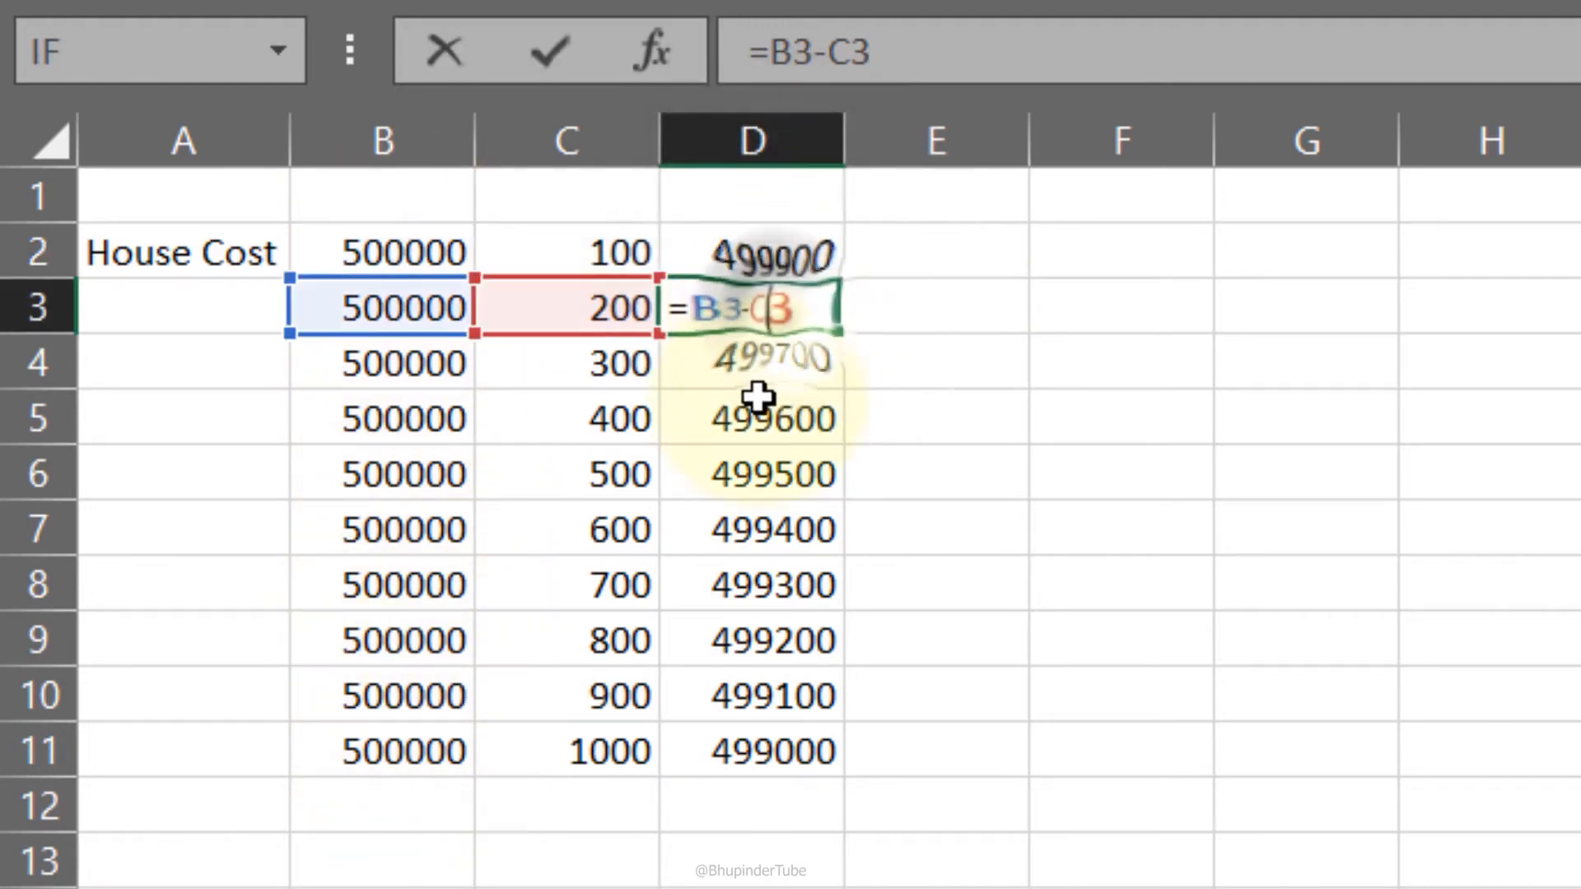
key("Enter")
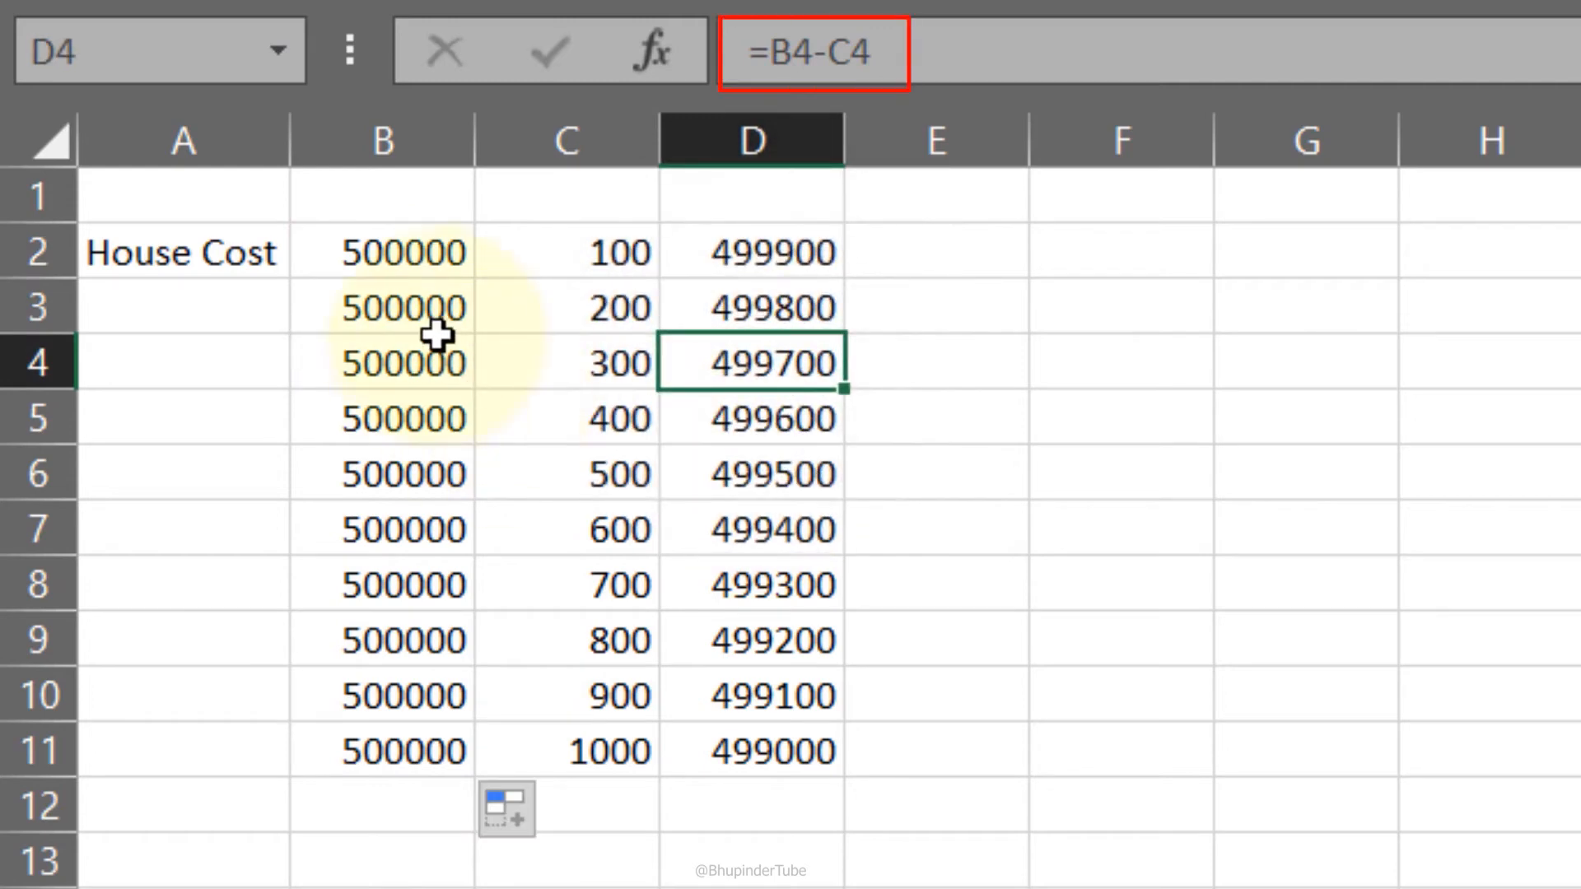
mouse_move(771, 362)
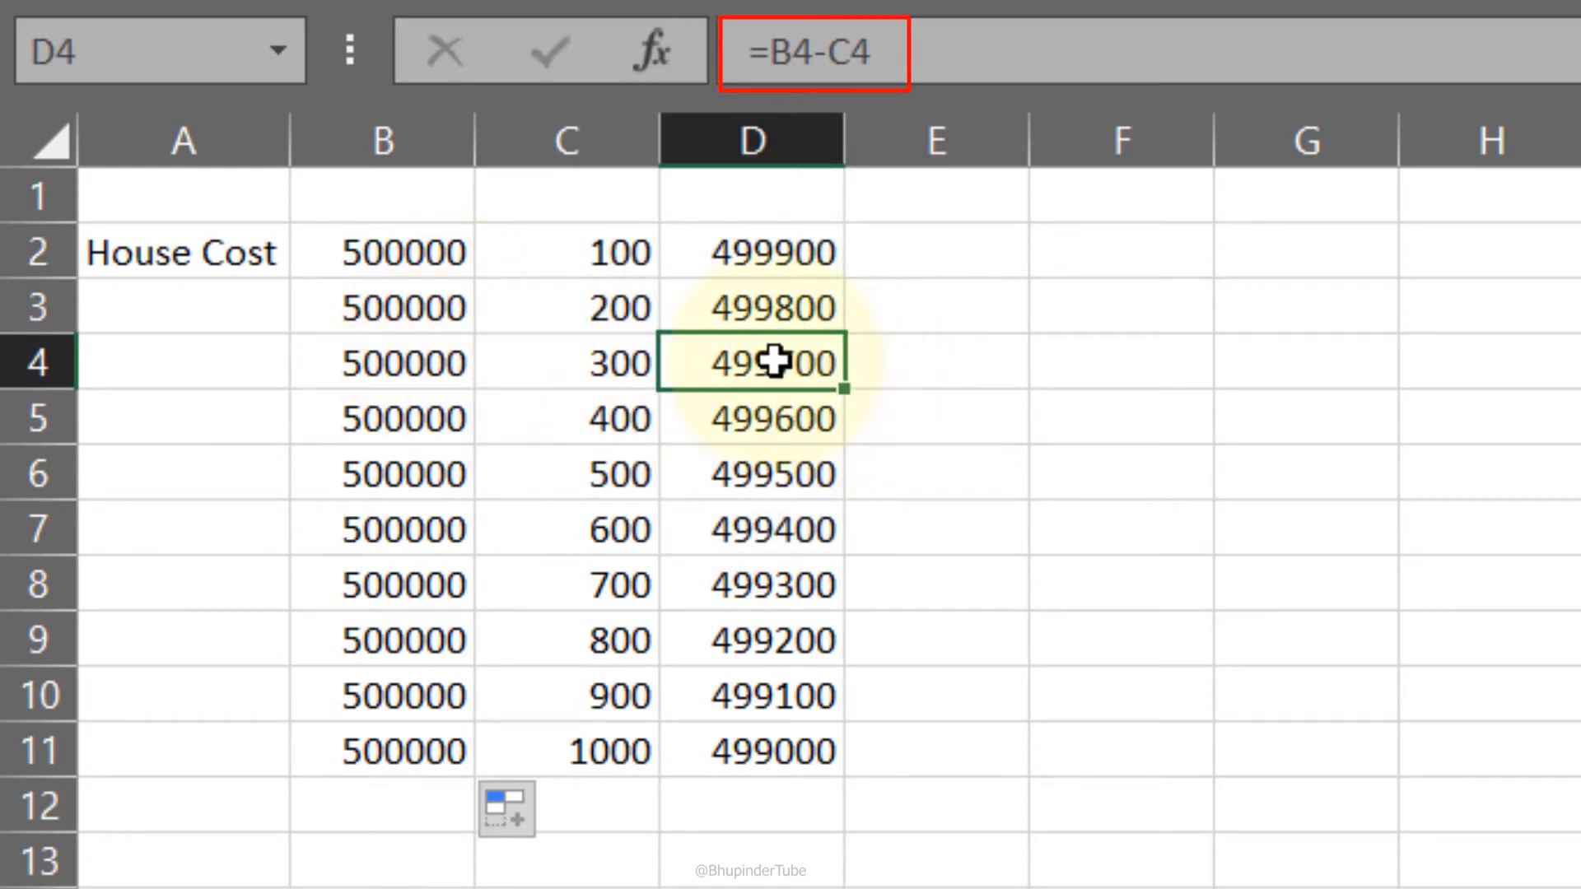
Step: Clear the filled results D3:D11 and repeated costs B3:B11, leaving only B2 and D2
left_click_drag(751, 308, 751, 751)
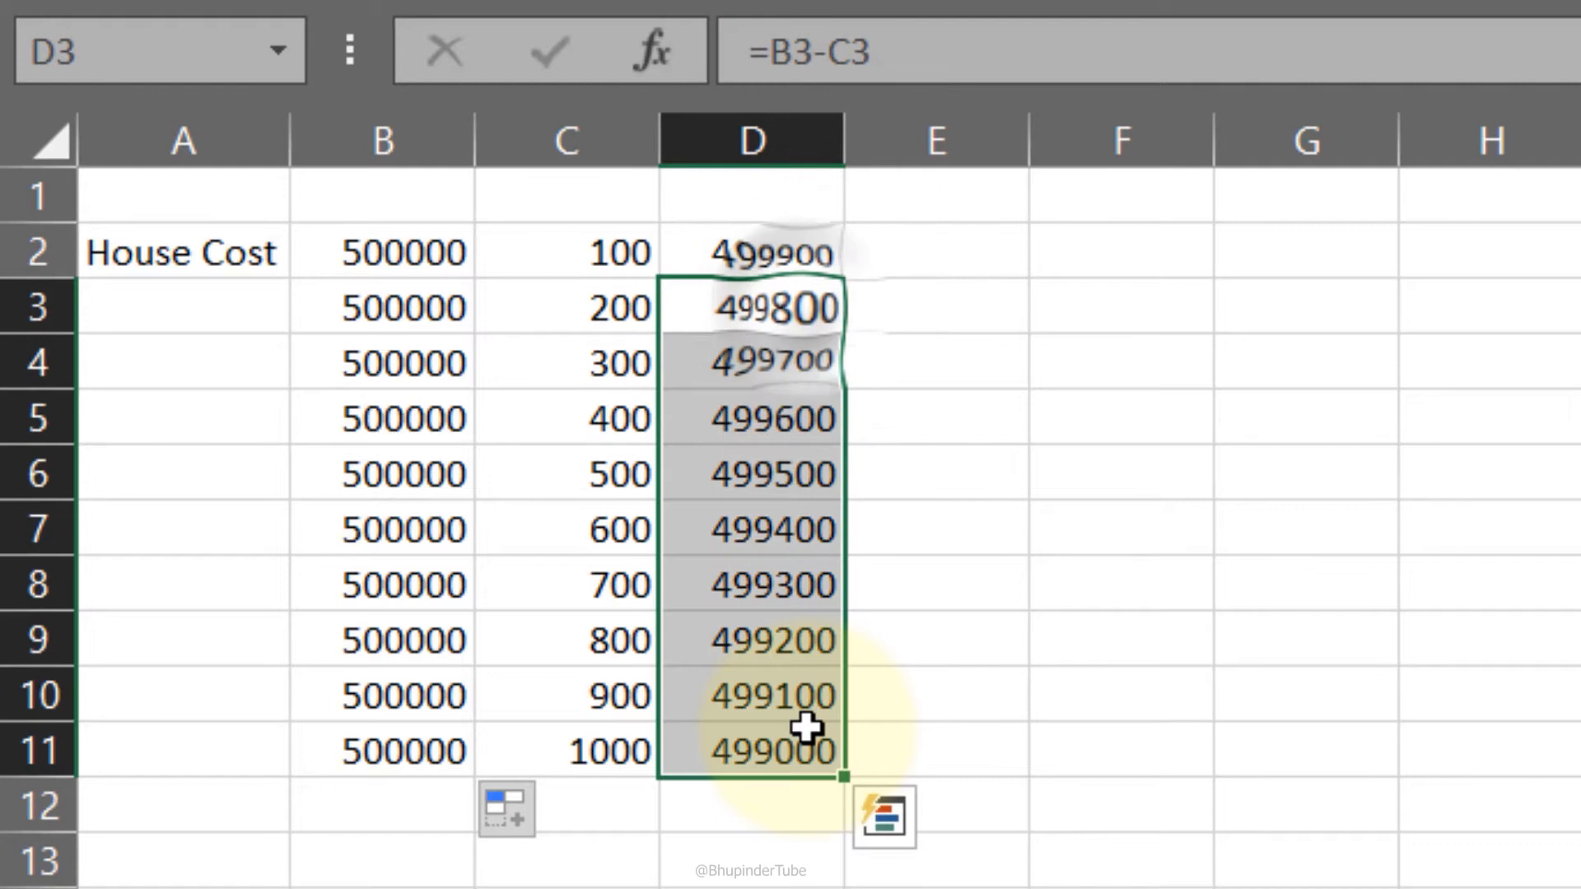
left_click(403, 308)
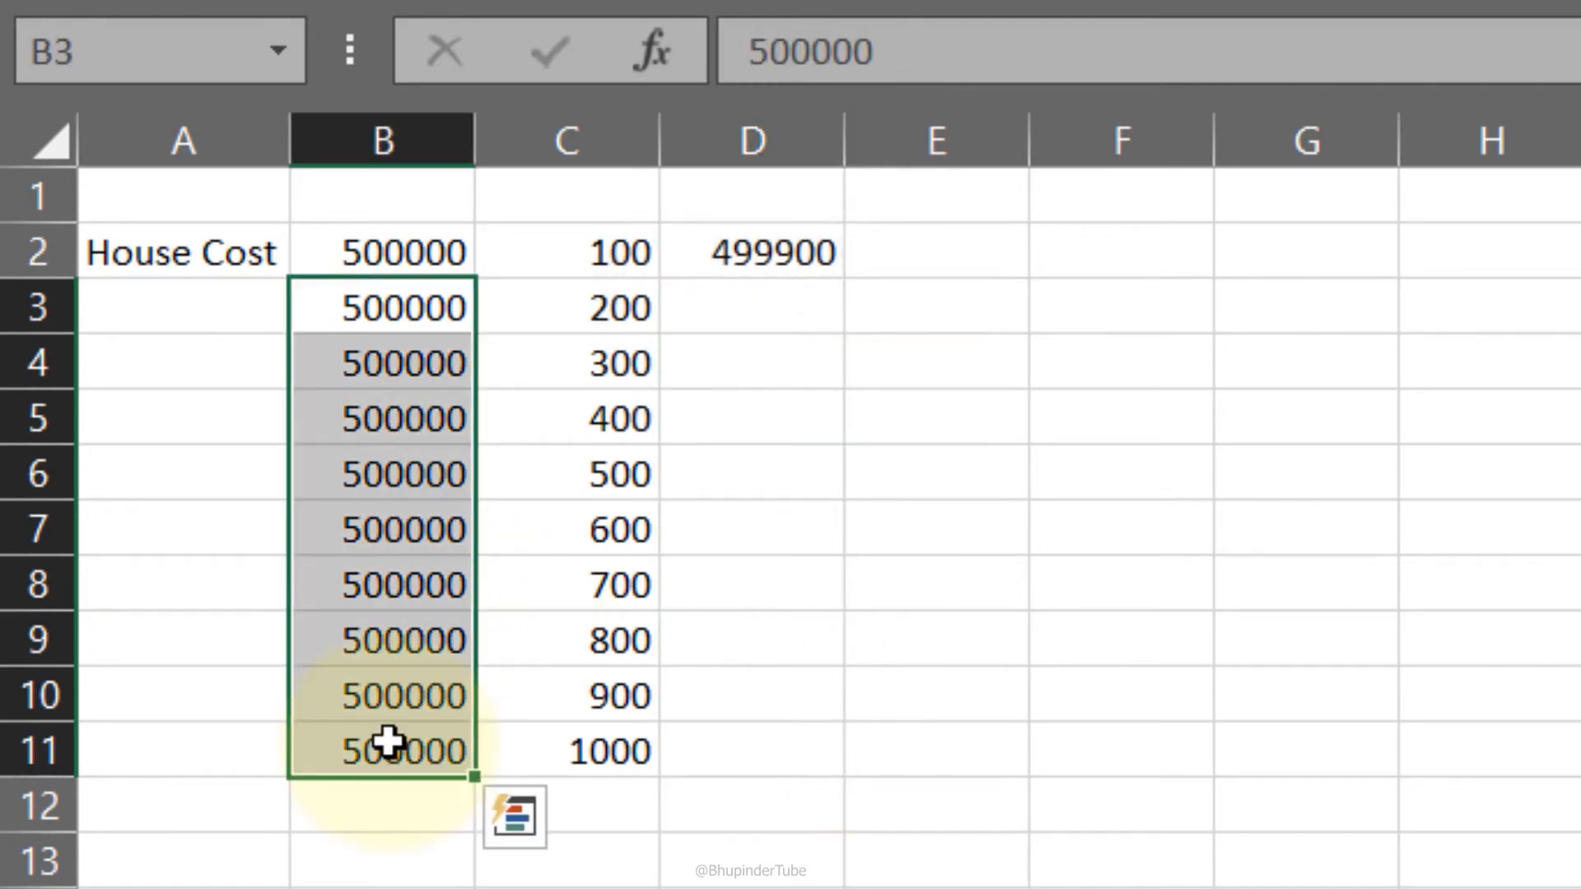
left_click(751, 252)
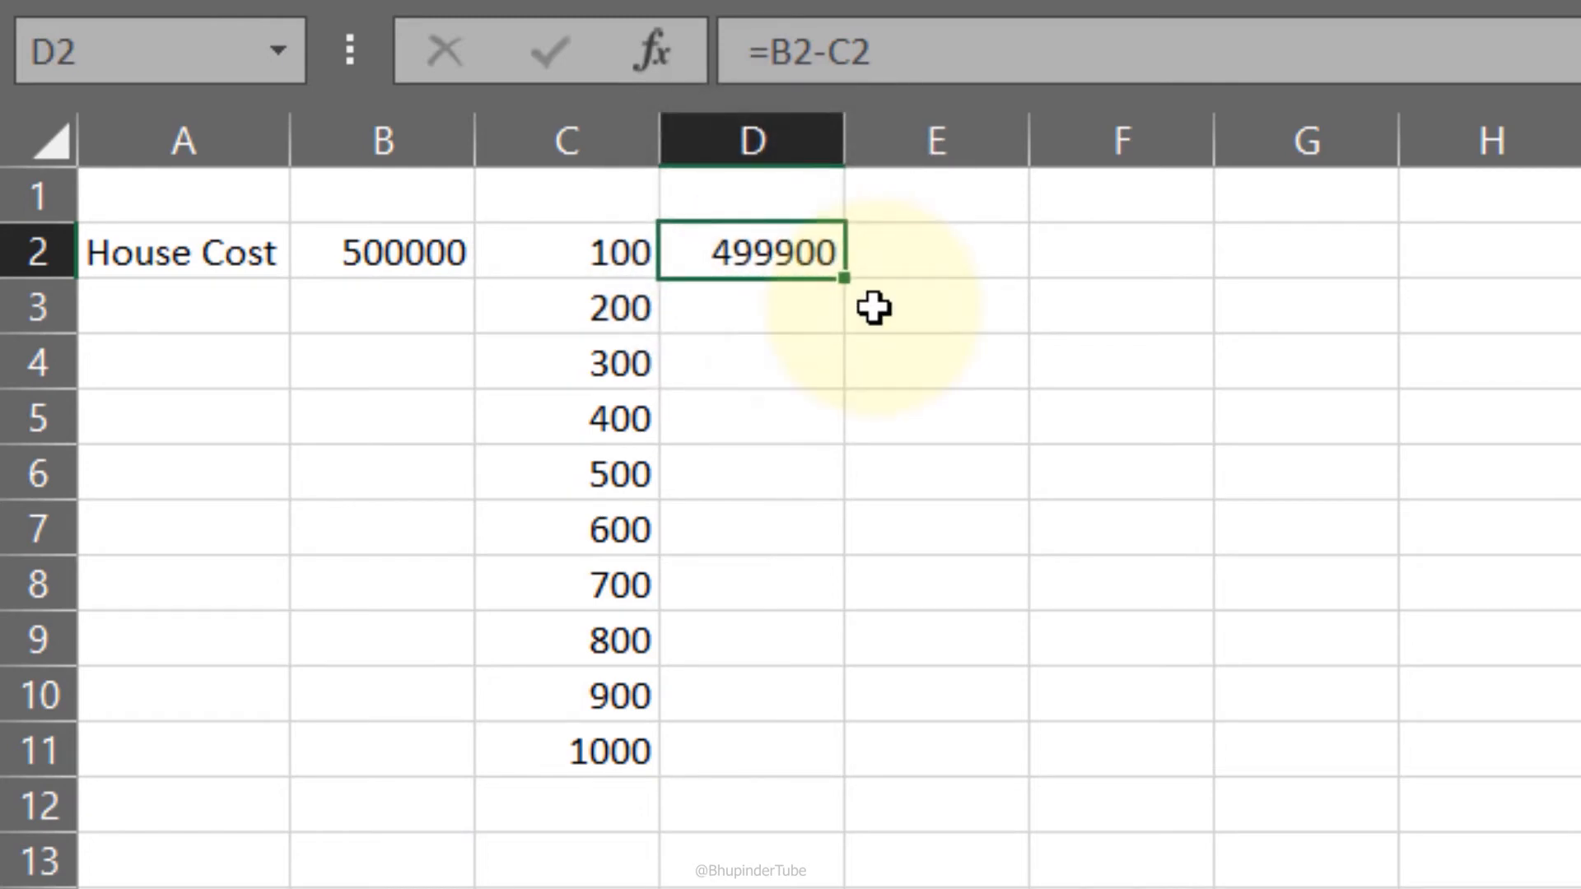
Step: Rewrite D2 as =$B$2-C2 with F4, anchoring the house cost and still returning 499900
left_click(380, 252)
type("$")
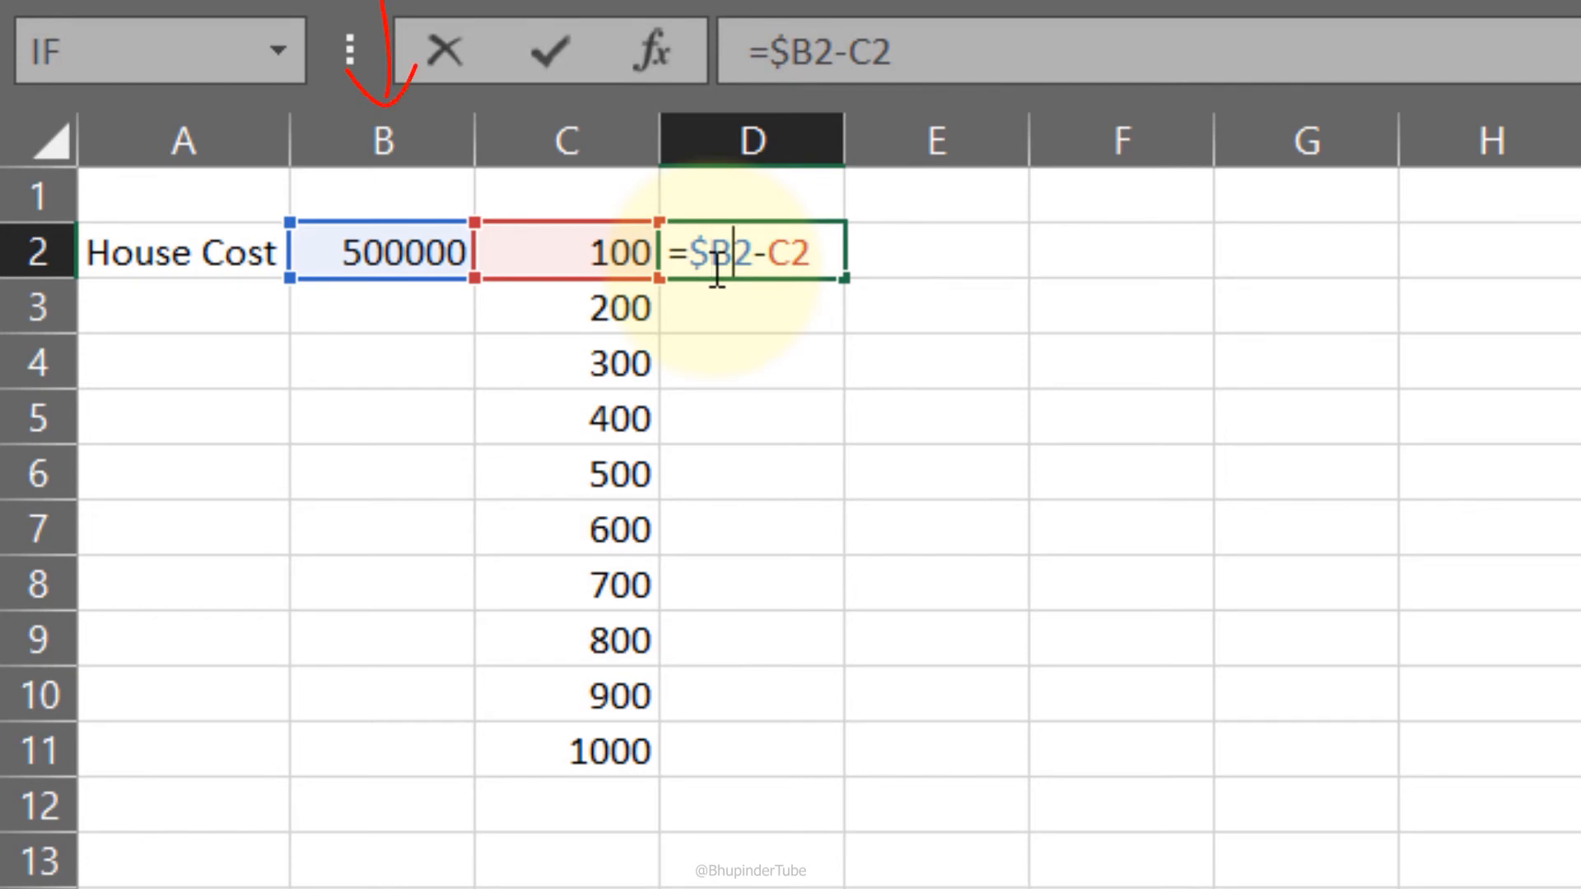
key("f4")
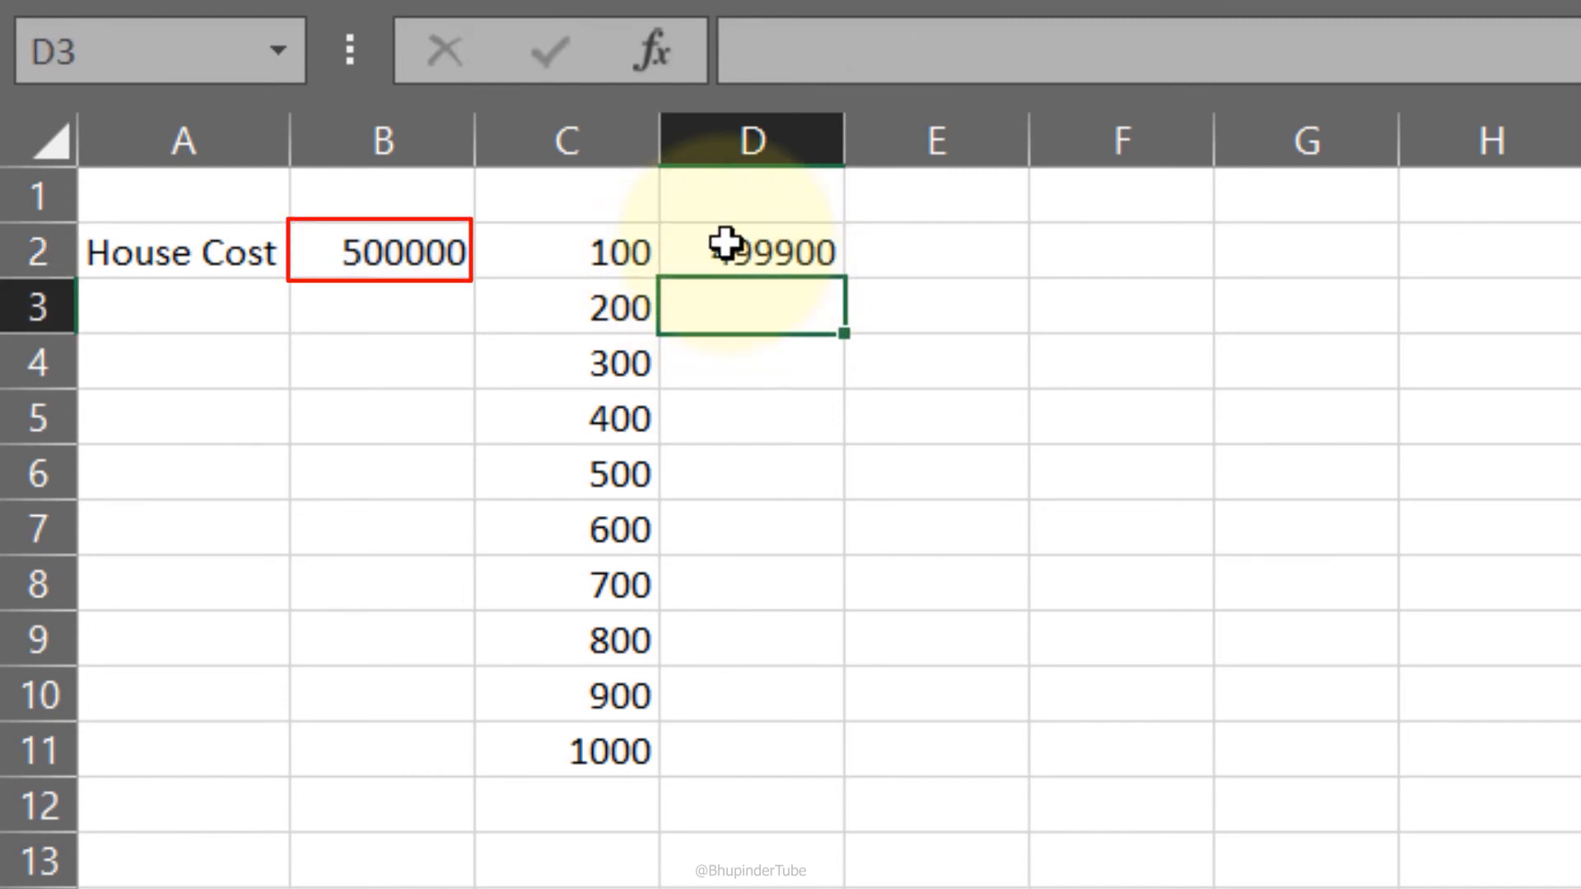
left_click(751, 250)
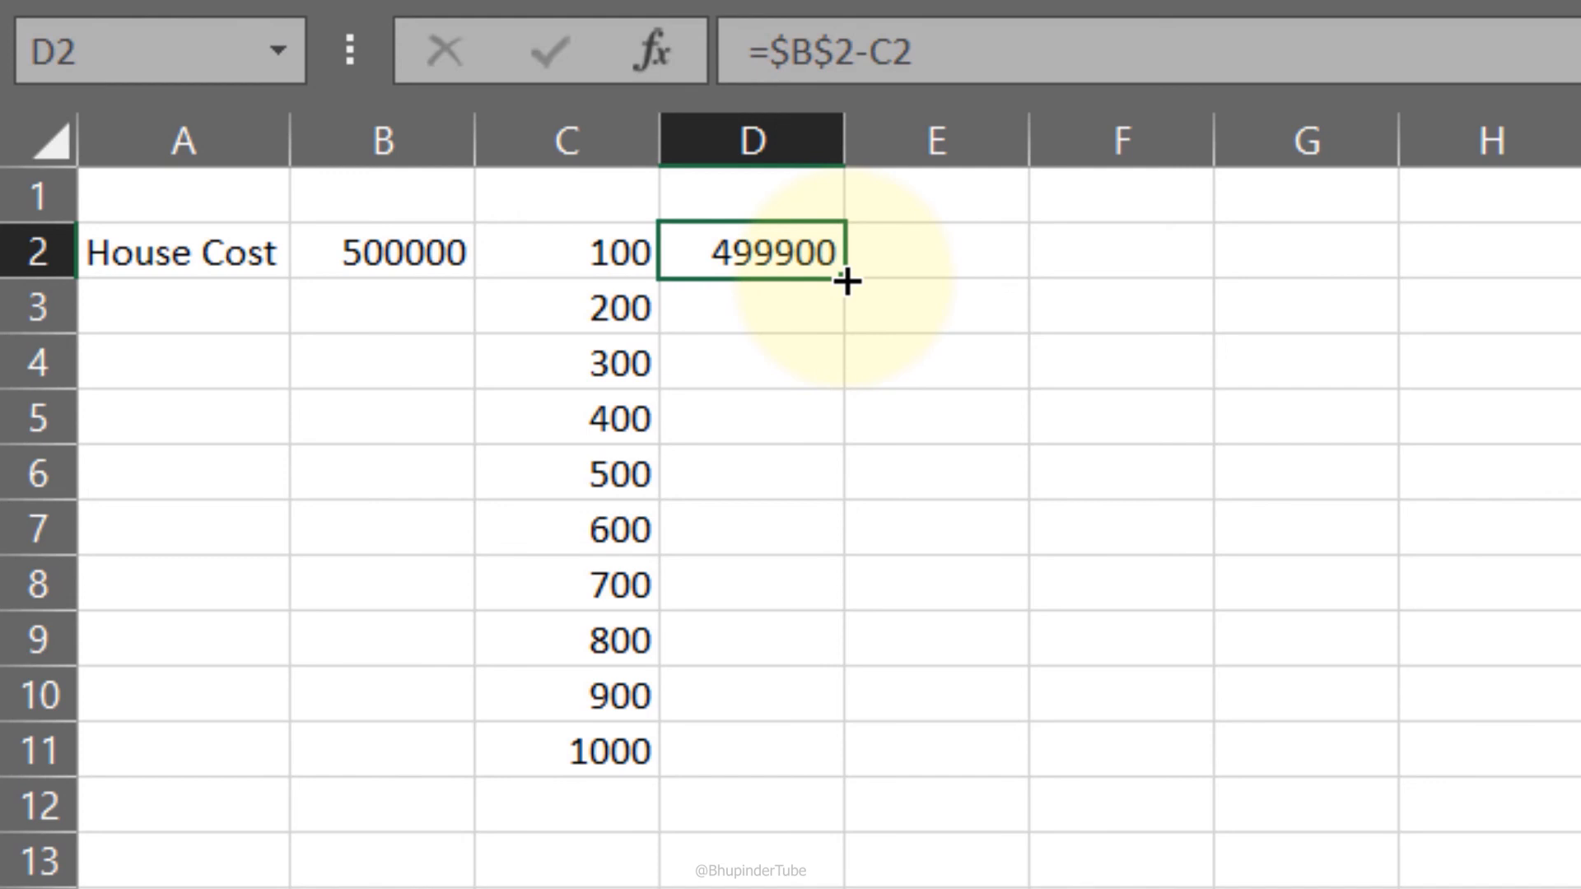